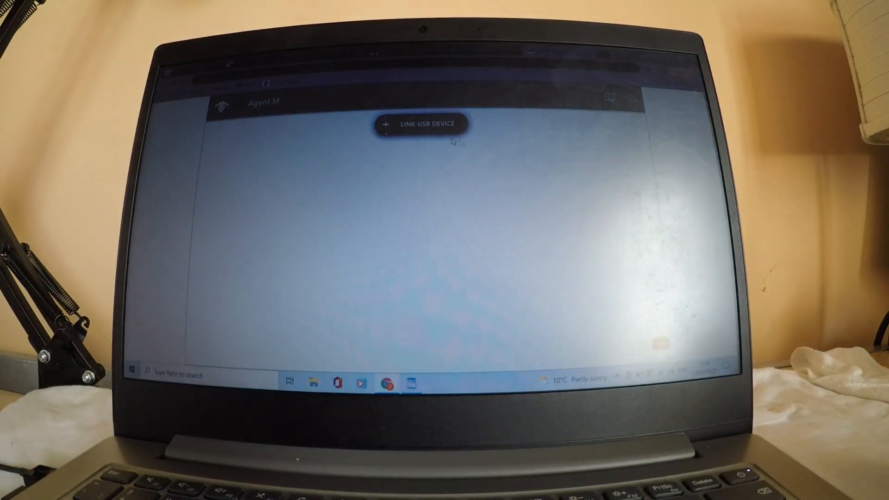
Link the USB device and open TBS BOOTLOADER, showing firmware v0.00 with no settings.
click(421, 124)
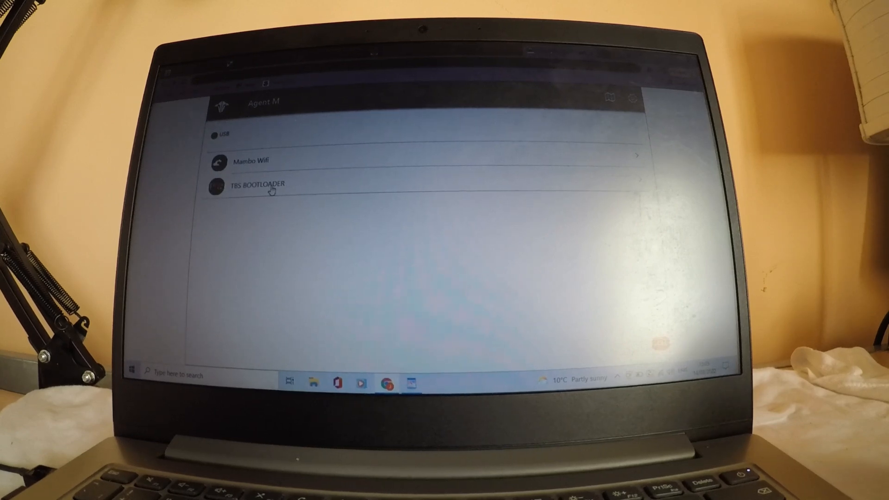
click(255, 184)
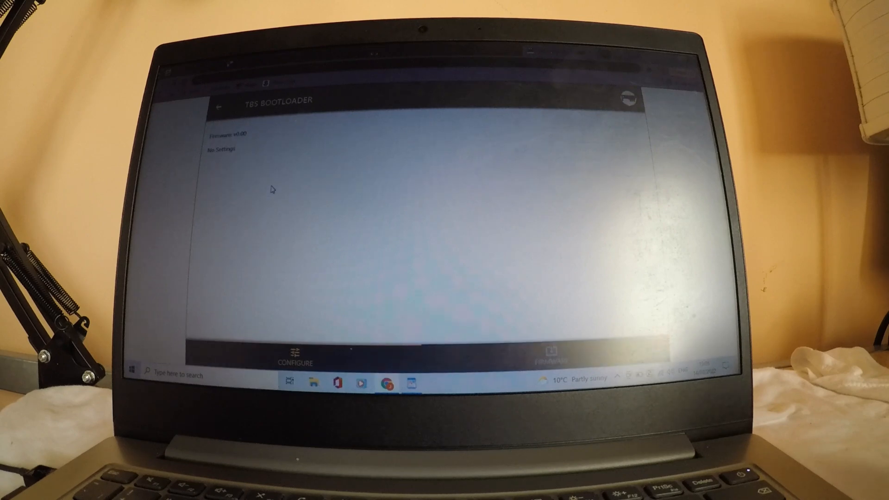
Go back to the device list showing Mambo Wifi and TBS BOOTLOADER under USB.
click(555, 355)
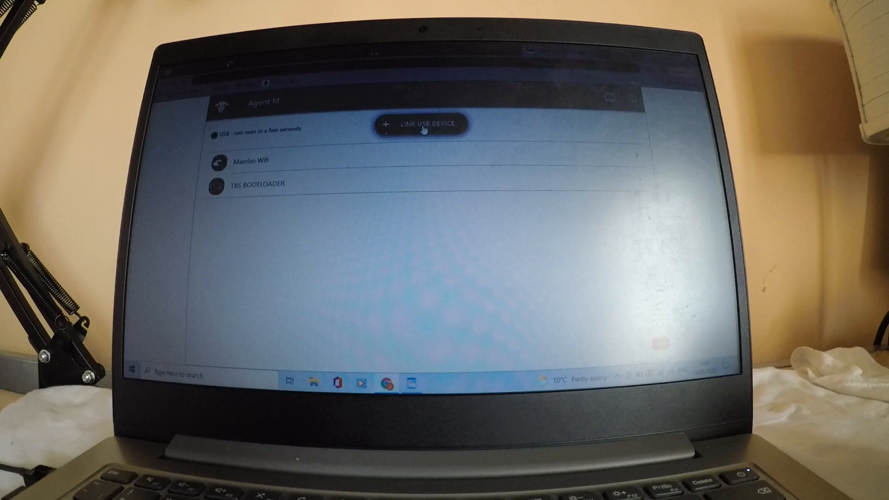
Relink USB, open TBS BOOTLOADER and list firmware v6.13, v6.10, v6.07, v5.15.
click(420, 123)
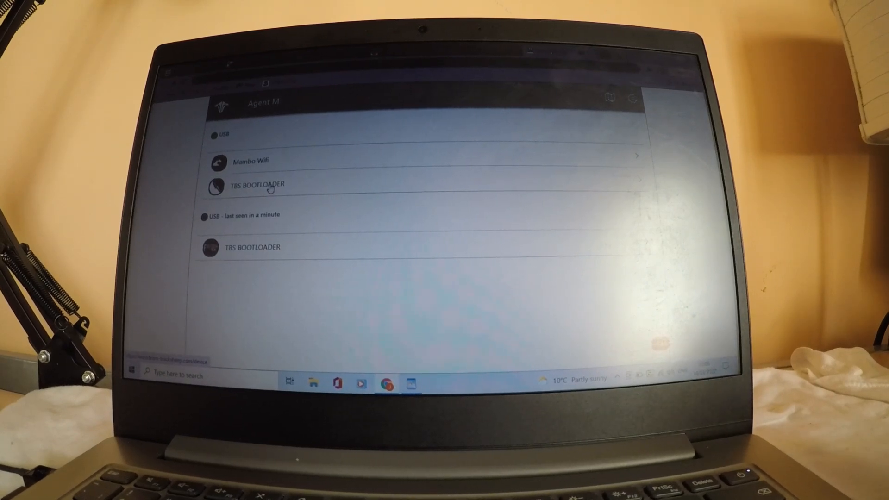
click(257, 184)
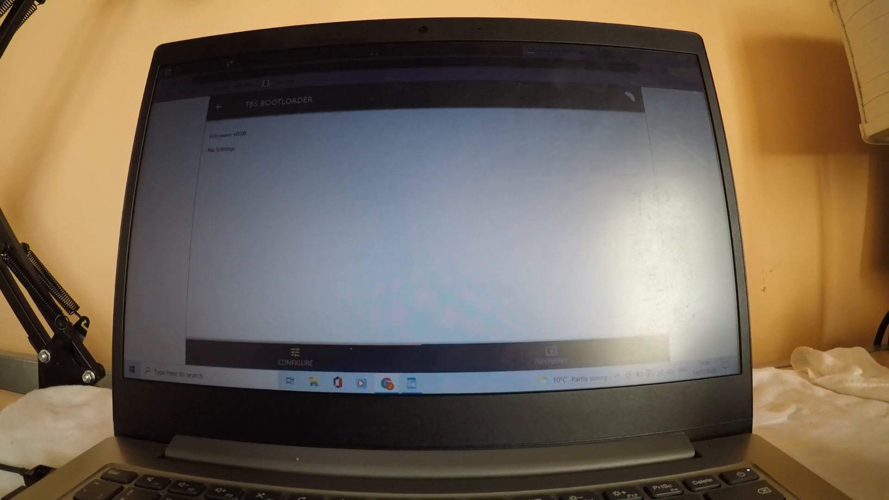
click(546, 356)
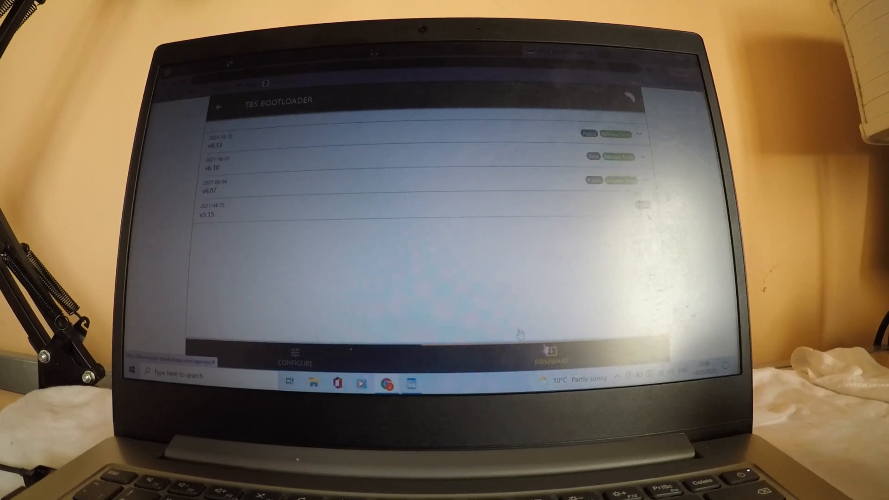